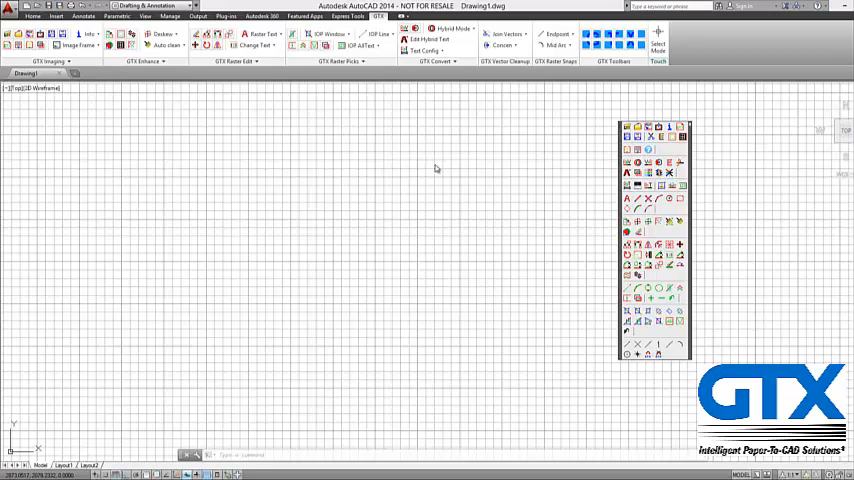
{"action": "mouse_move", "coordinate": [300, 120]}
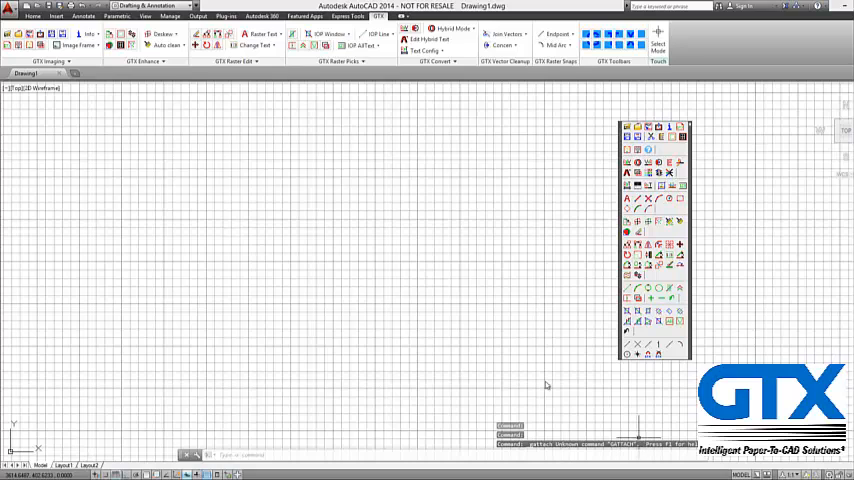
{"action": "mouse_move", "coordinate": [356, 280]}
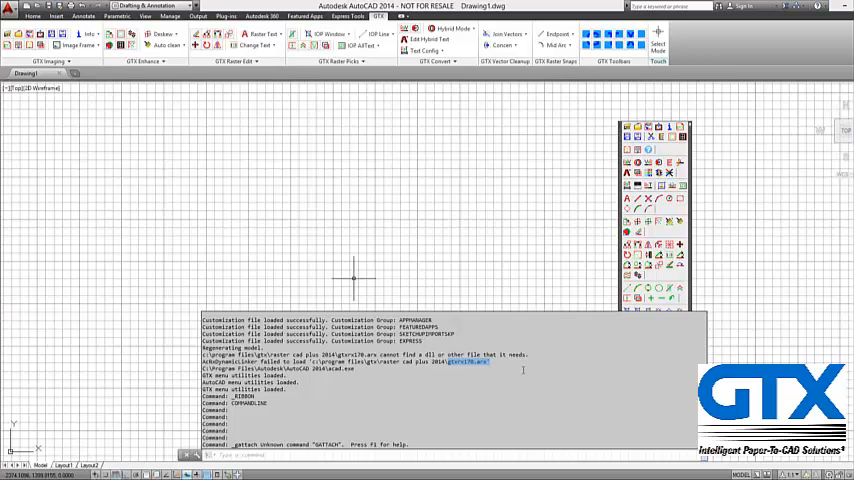
{"action": "mouse_move", "coordinate": [410, 280]}
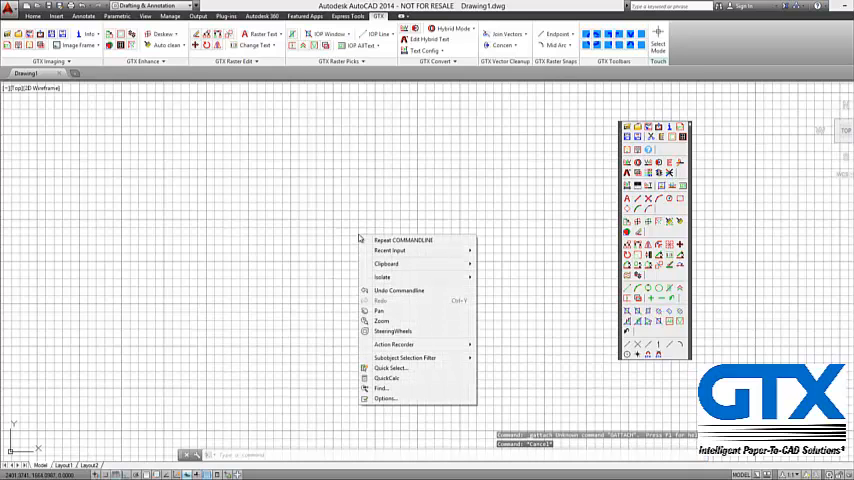
{"action": "mouse_move", "coordinate": [386, 400]}
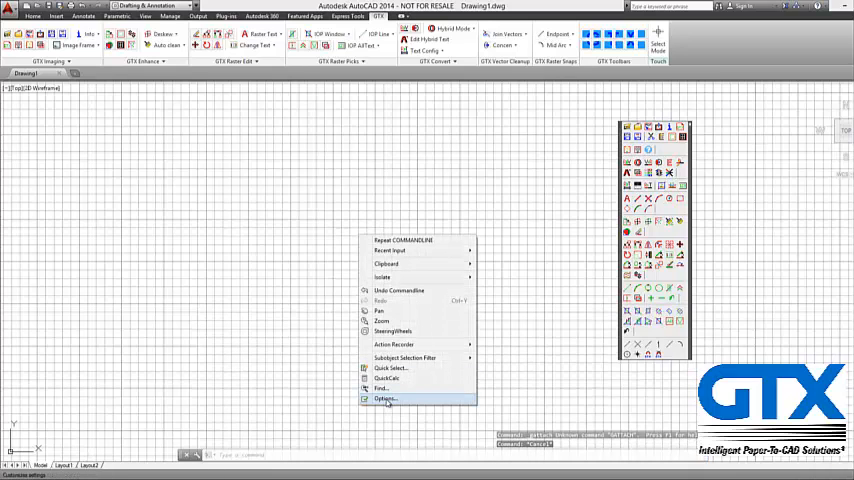
- In Options > Files, expand Support File Search Path, add a new entry and begin browsing for its folder
{"action": "left_click", "coordinate": [386, 400]}
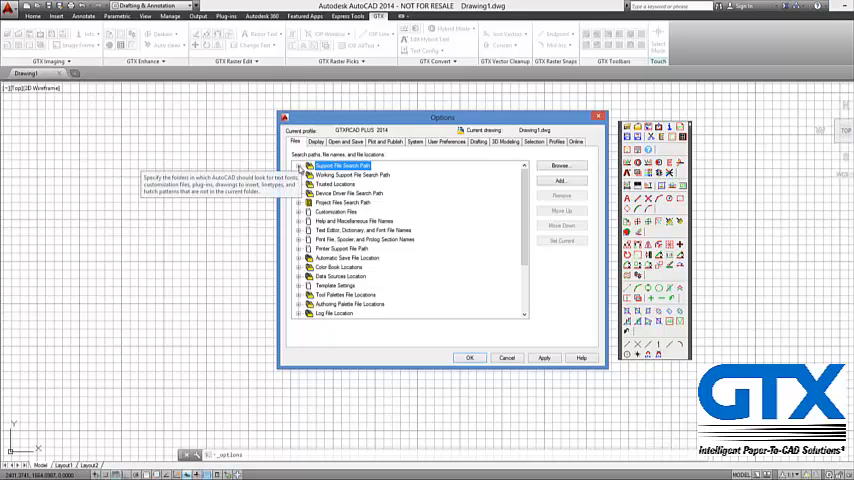
{"action": "left_click", "coordinate": [304, 164]}
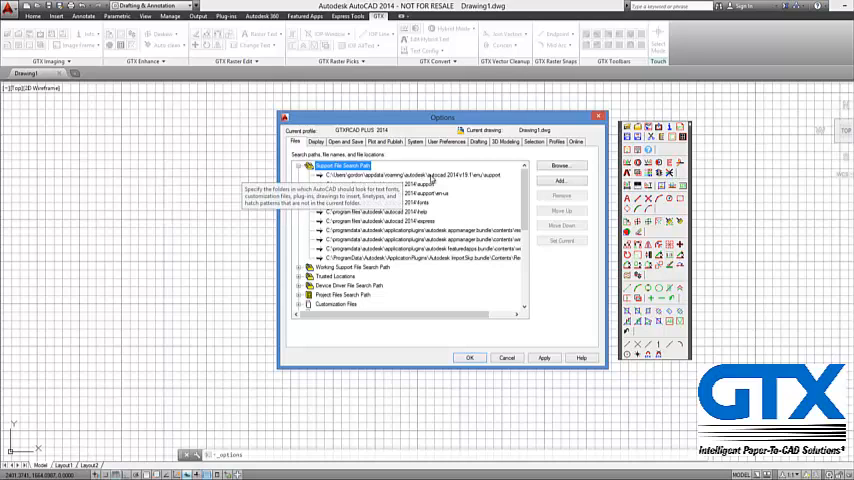
{"action": "left_click", "coordinate": [560, 180]}
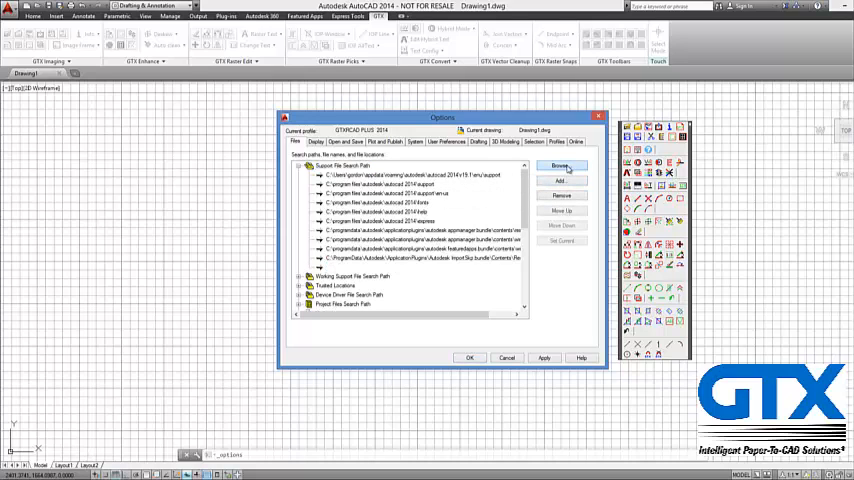
{"action": "left_click", "coordinate": [562, 166]}
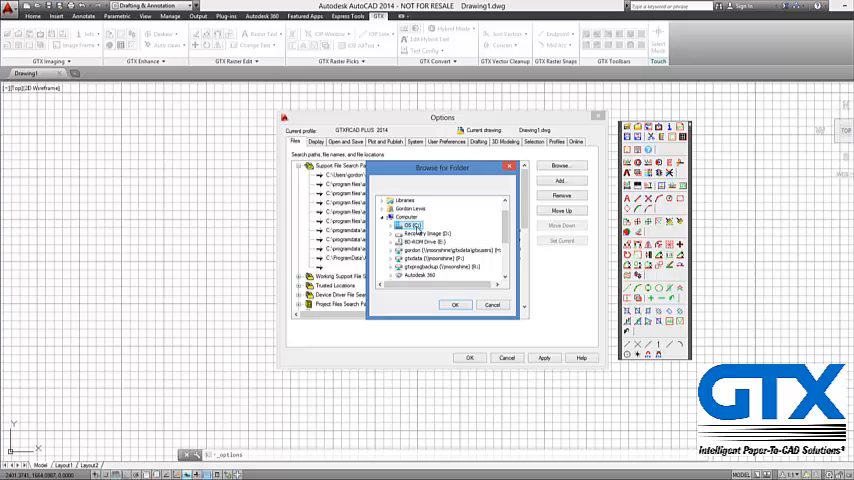
- Select the GTX RasterCAD folder under Program Files as the new support search path entry
{"action": "double_click", "coordinate": [428, 200]}
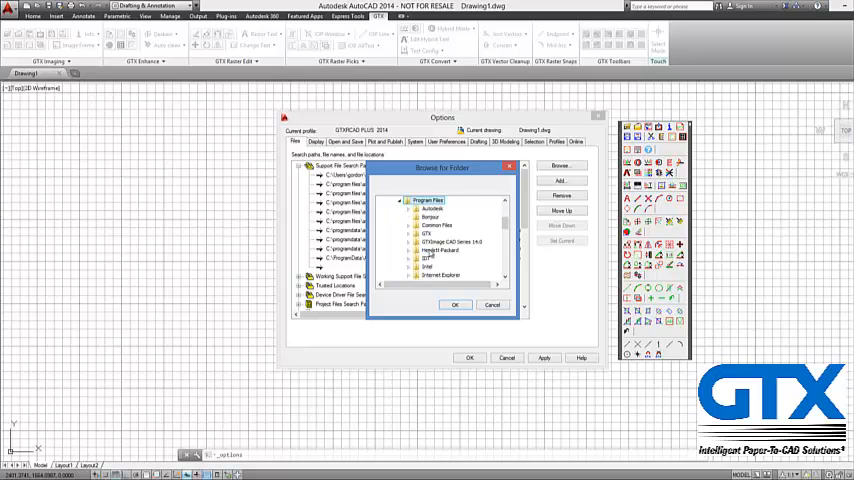
{"action": "left_click", "coordinate": [426, 232]}
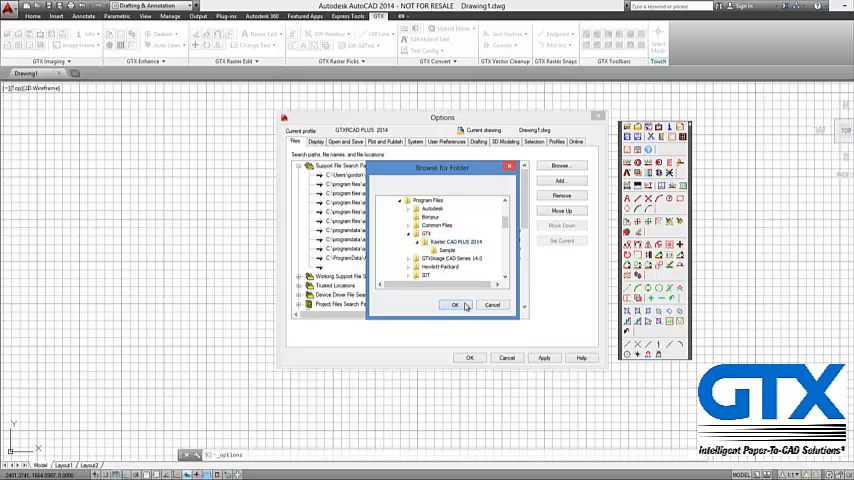
{"action": "left_click", "coordinate": [456, 304]}
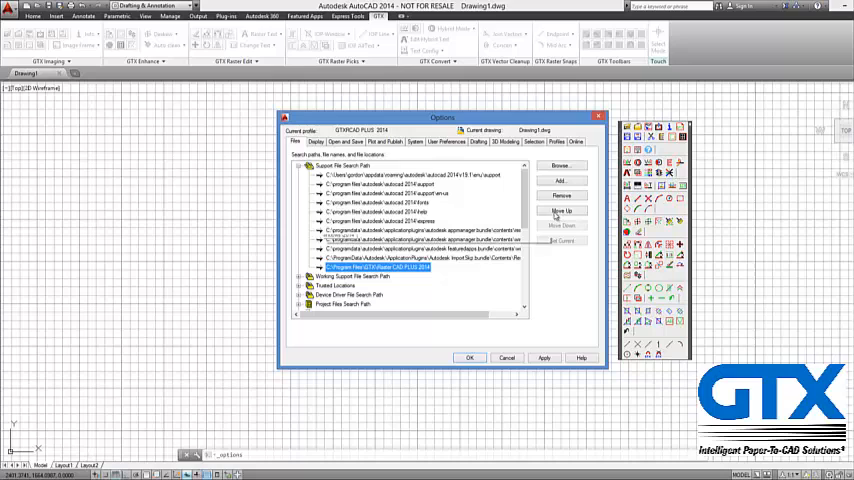
- Move the GTX RasterCAD path to the top of the support search list and accept the Options changes
{"action": "left_click", "coordinate": [560, 210]}
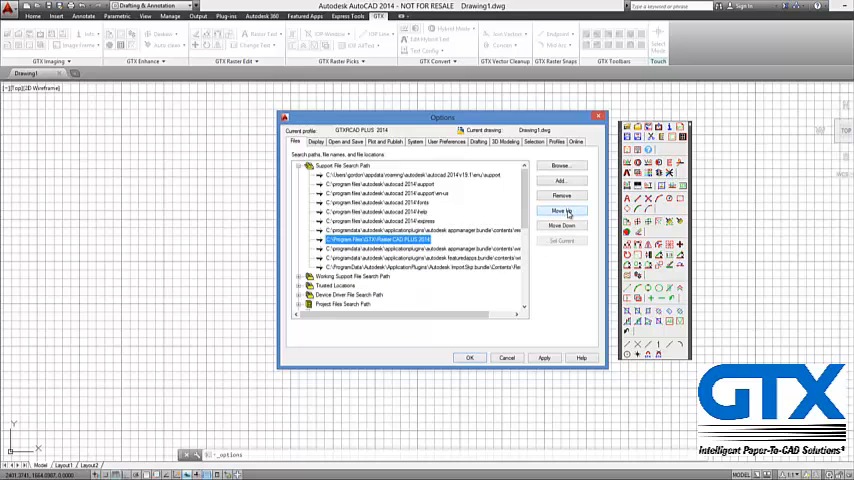
{"action": "left_click", "coordinate": [562, 210]}
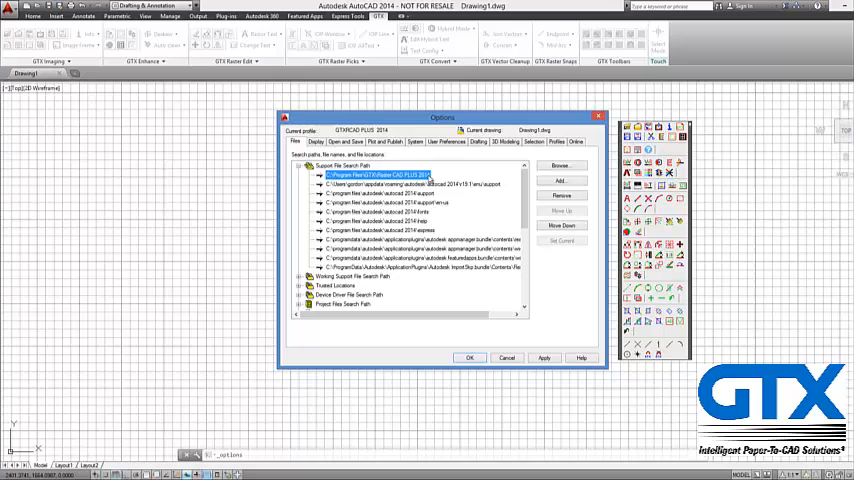
{"action": "left_click", "coordinate": [544, 356]}
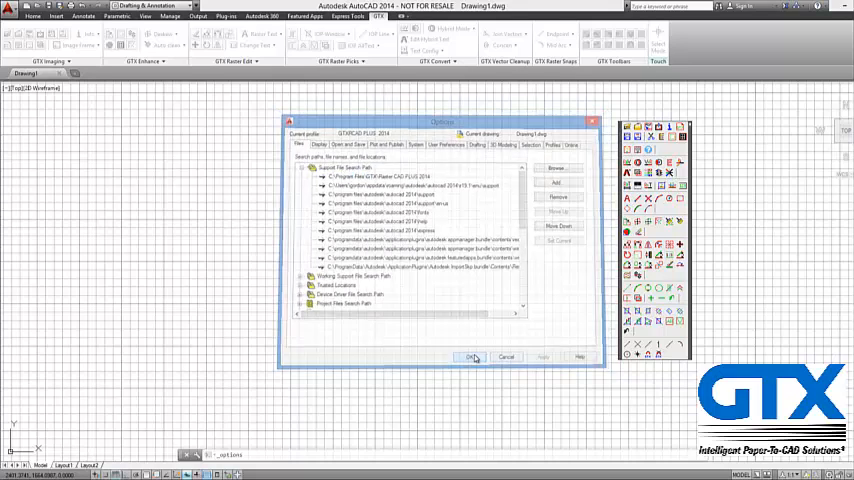
{"action": "left_click", "coordinate": [472, 356]}
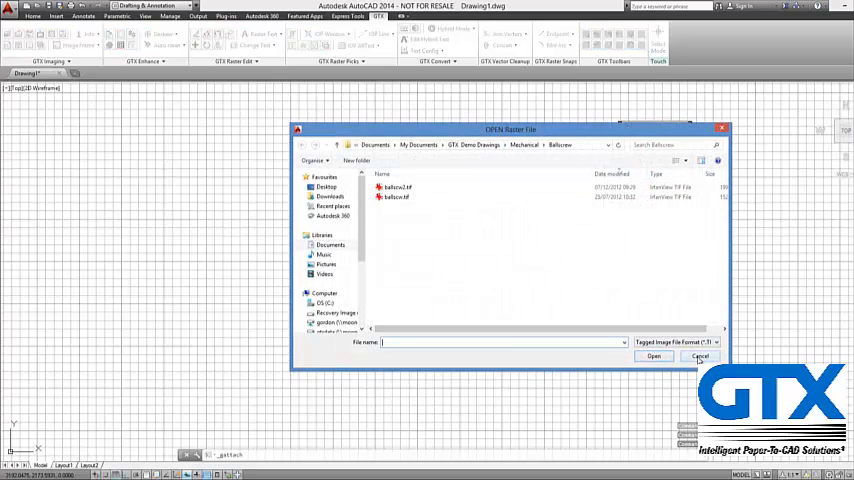
- Cancel the GTX RasterCAD image file browser after confirming the command now runs
{"action": "left_click", "coordinate": [700, 356]}
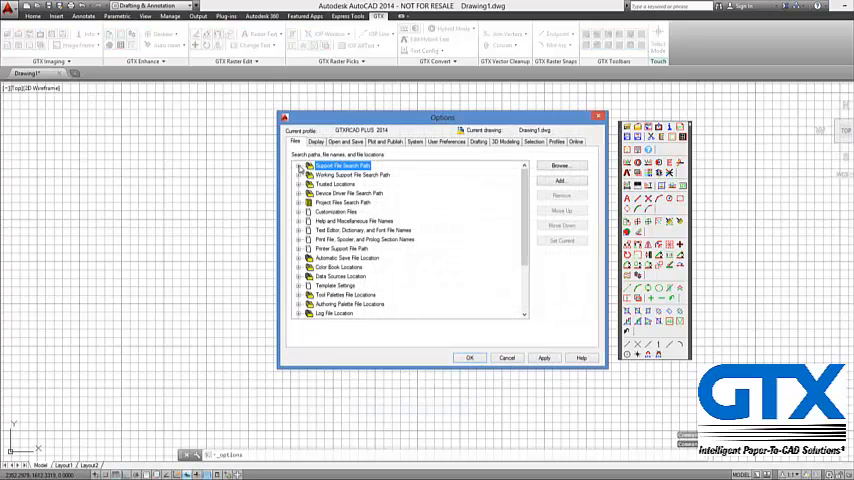
- Expand Support File Search Path again to verify the GTX RasterCAD folder is listed first
{"action": "left_click", "coordinate": [304, 164]}
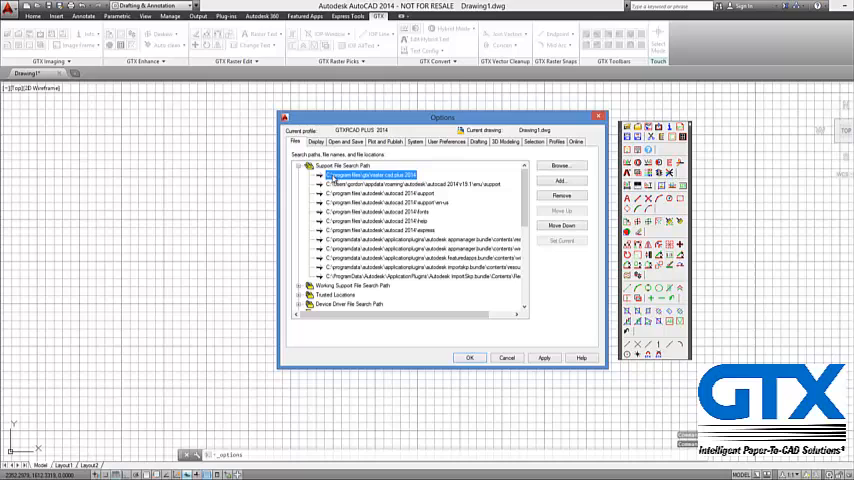
{"action": "mouse_move", "coordinate": [336, 180]}
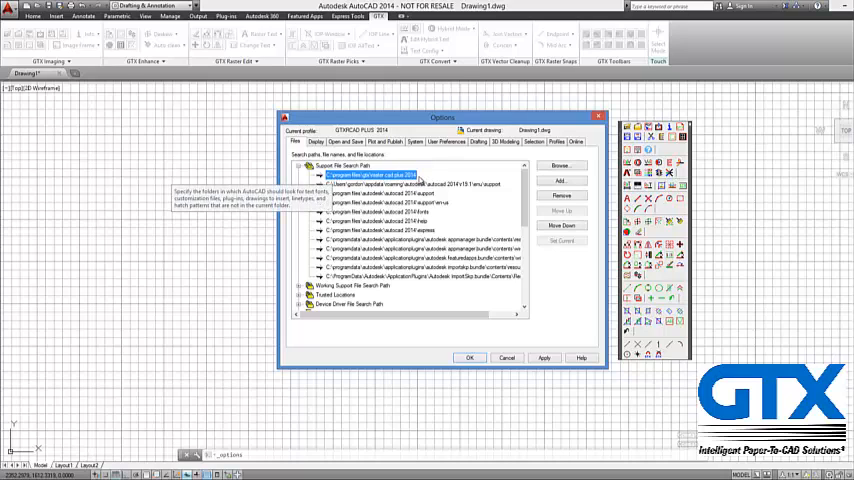